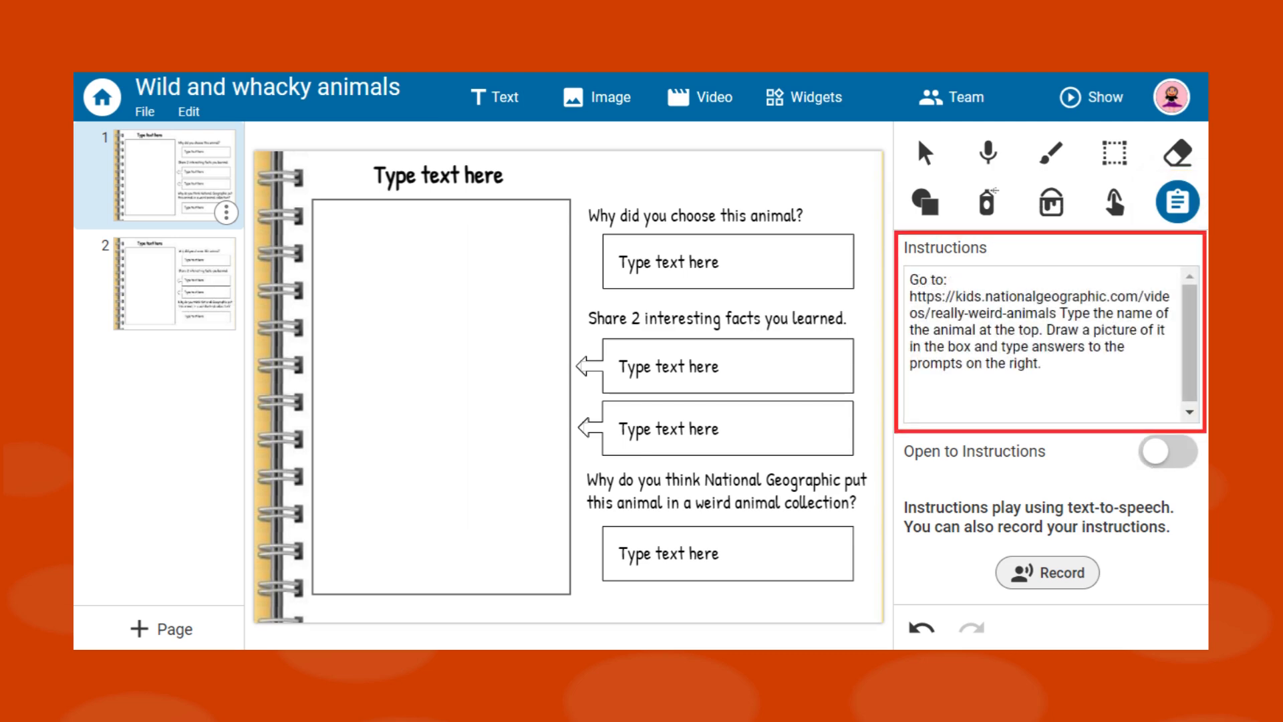
# Enable 'Open to Instructions' and preview student view showing the National Geographic link and Play button.
pyautogui.click(1166, 451)
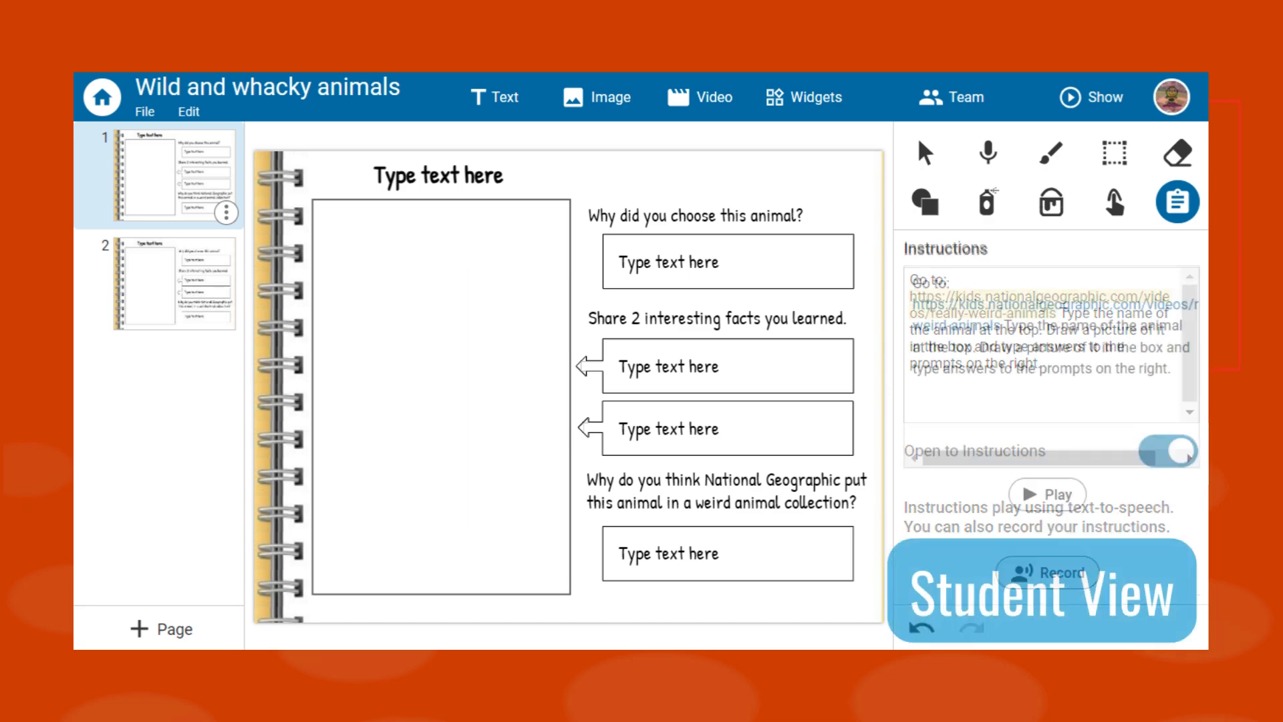
pyautogui.click(1165, 450)
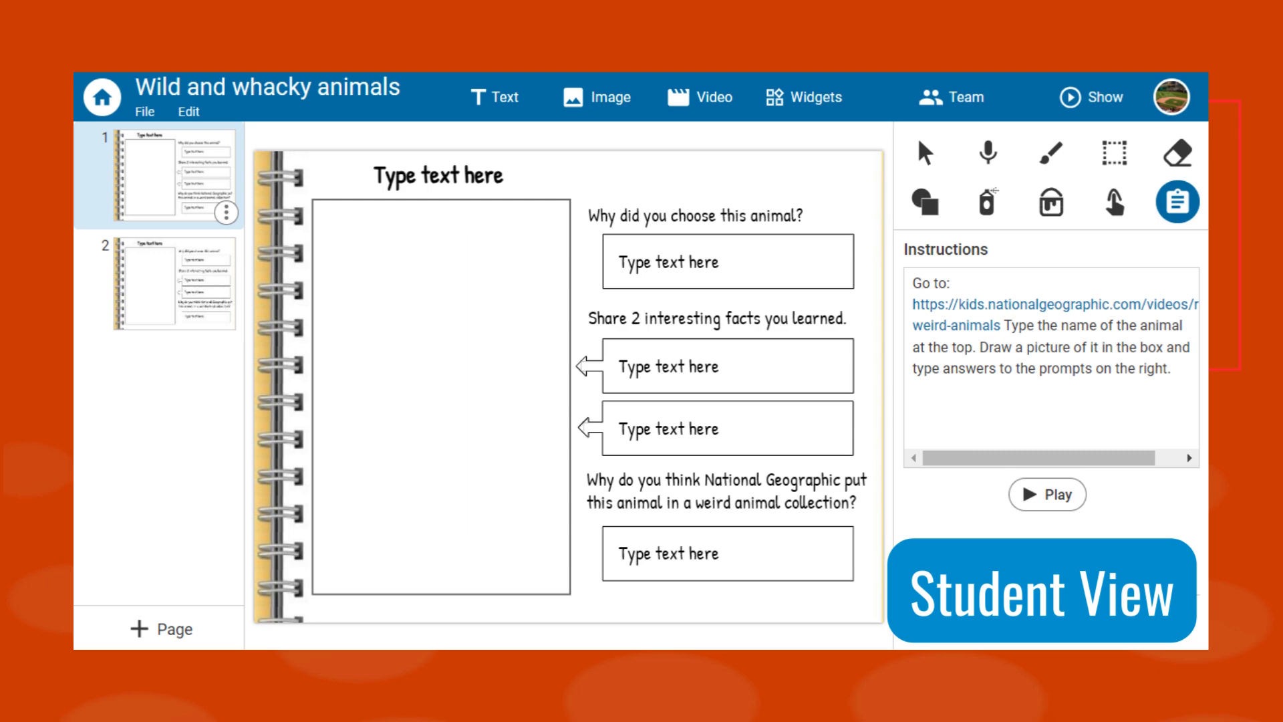